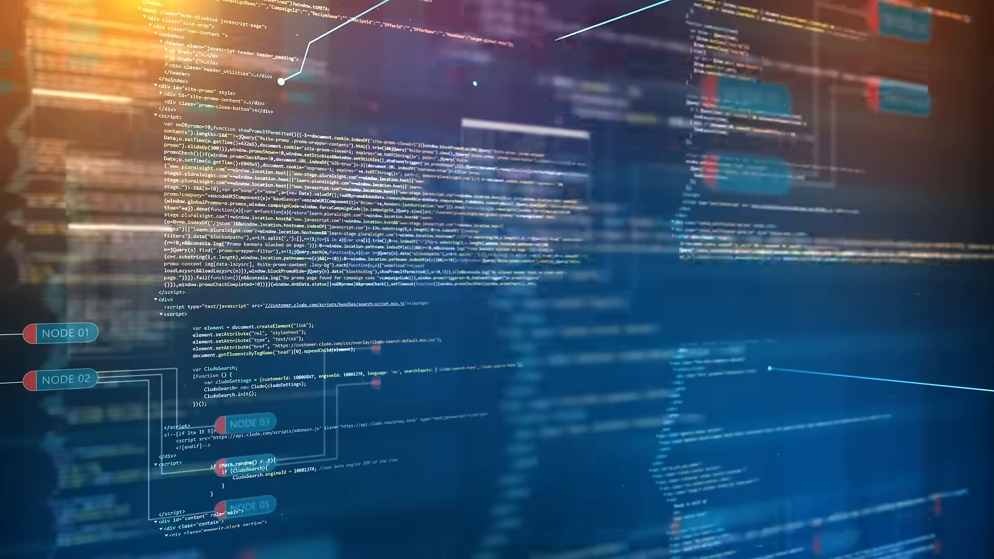
scroll("down", 3)
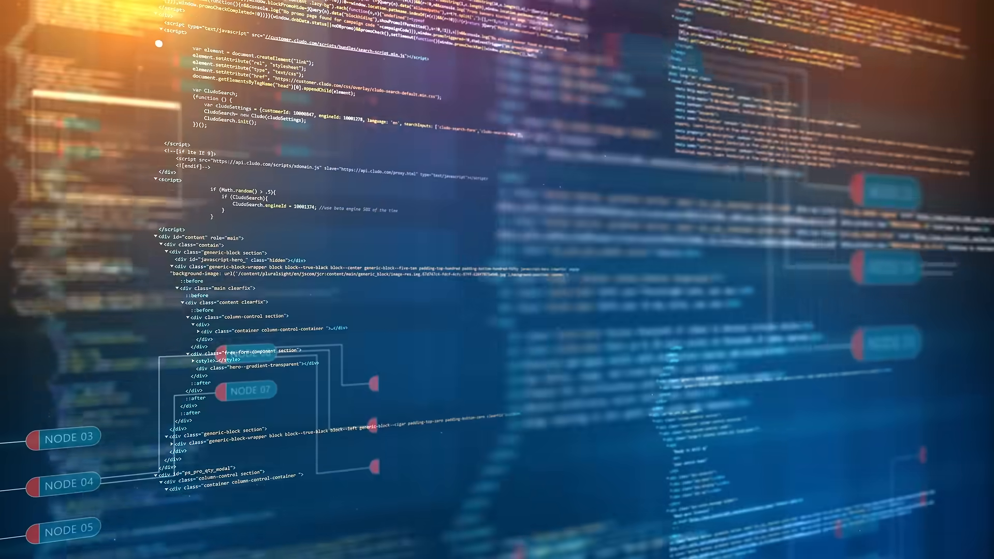